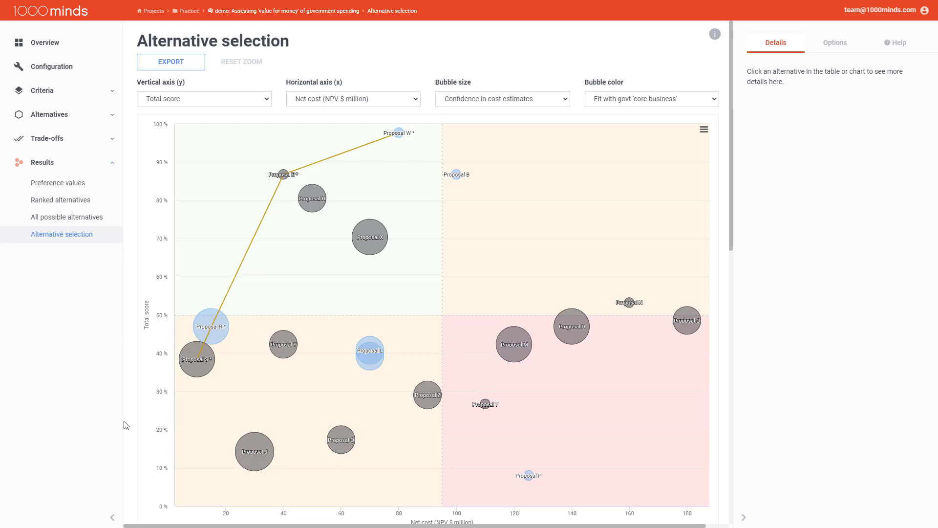
pyautogui.moveTo(253, 171)
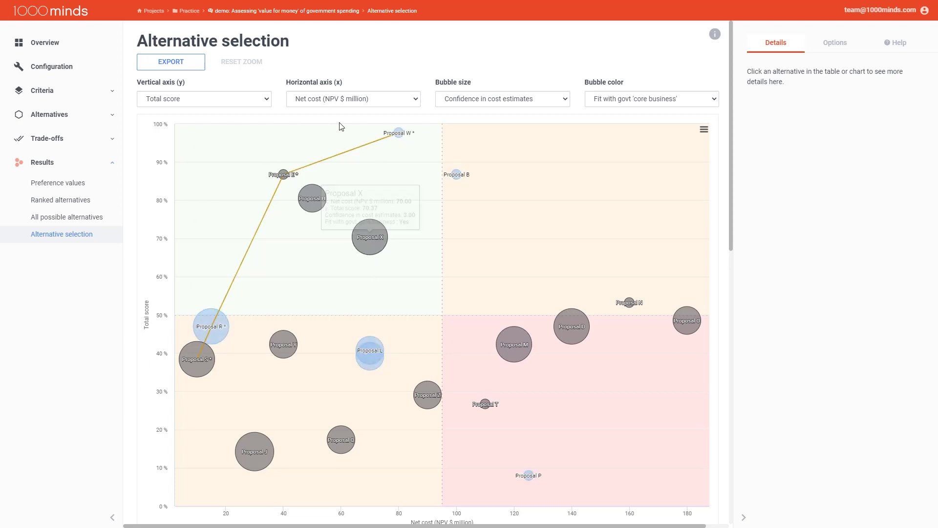
pyautogui.moveTo(340, 127)
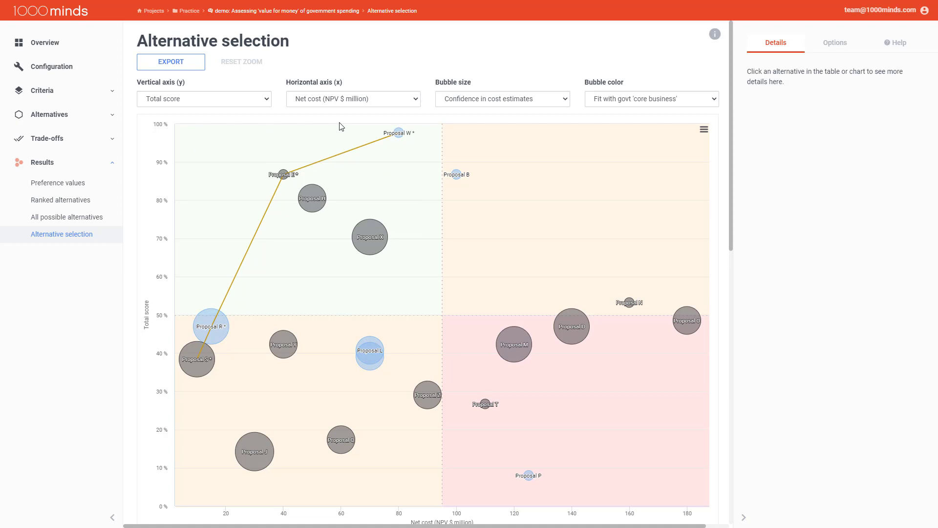
pyautogui.moveTo(245, 276)
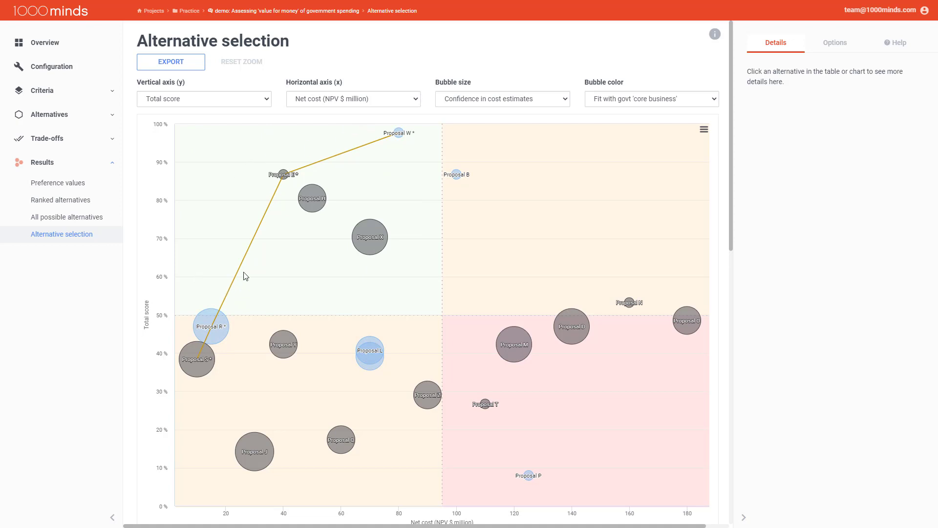
pyautogui.moveTo(399, 135)
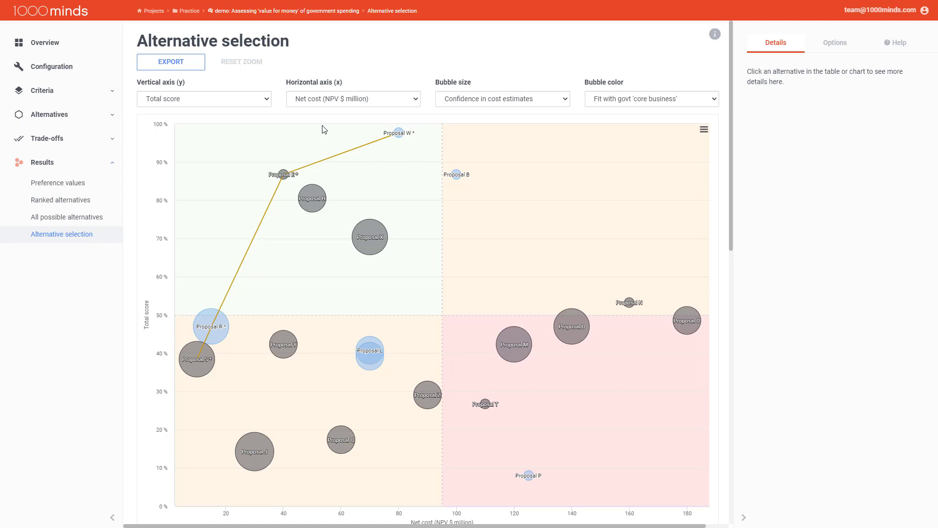
pyautogui.moveTo(397, 136)
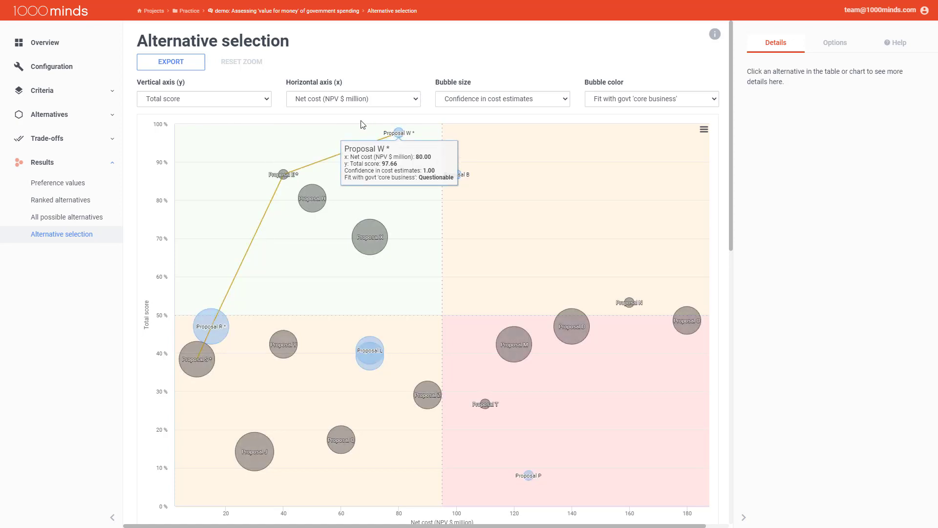
pyautogui.moveTo(362, 124)
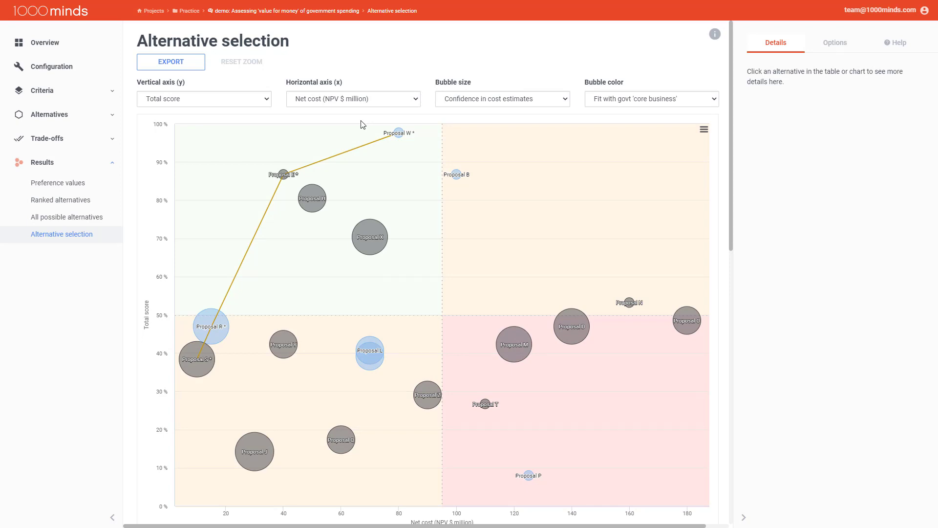
pyautogui.moveTo(396, 135)
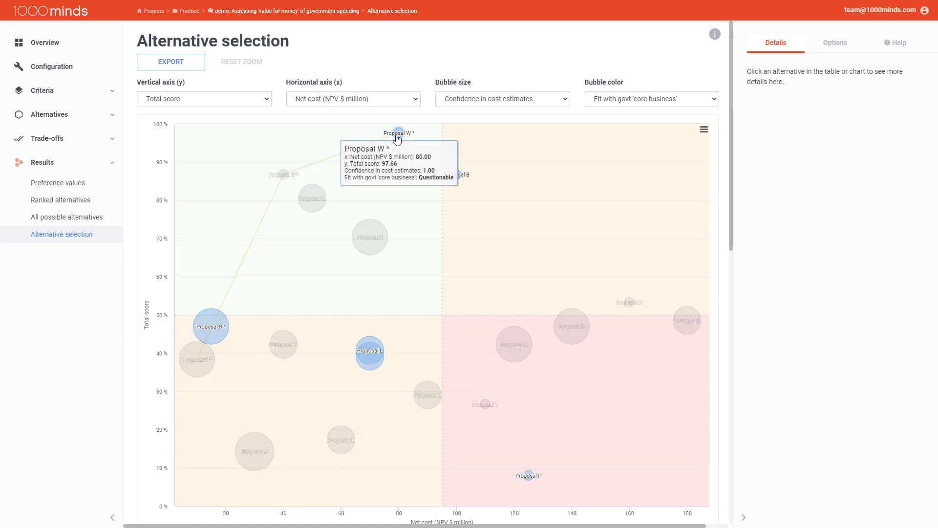
pyautogui.moveTo(391, 161)
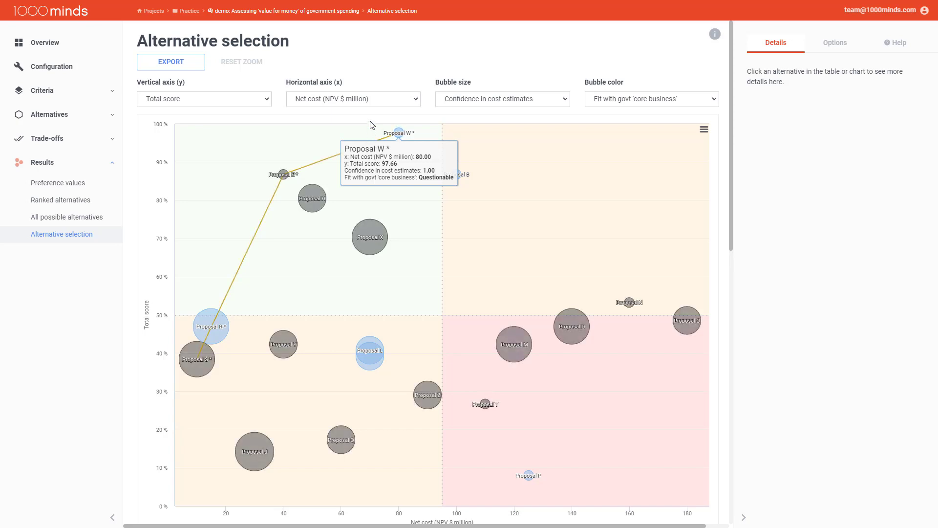
pyautogui.moveTo(359, 125)
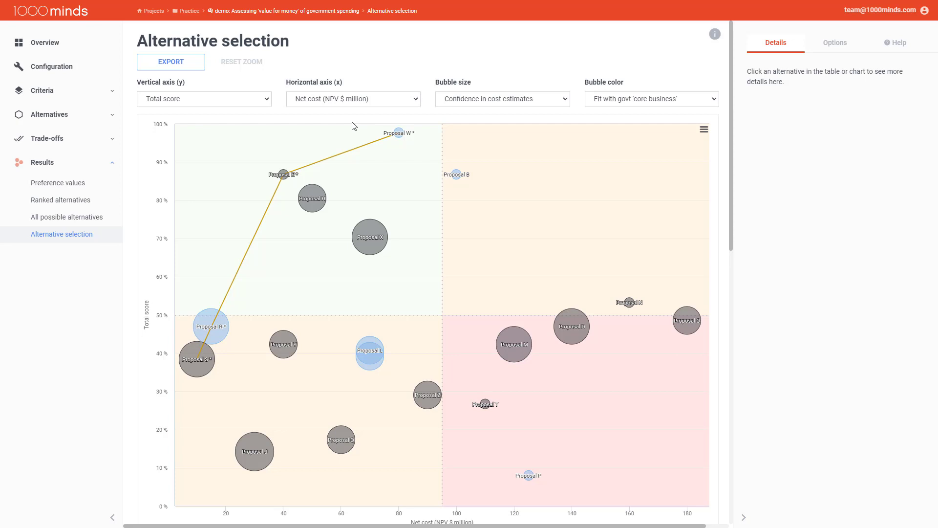
pyautogui.moveTo(349, 129)
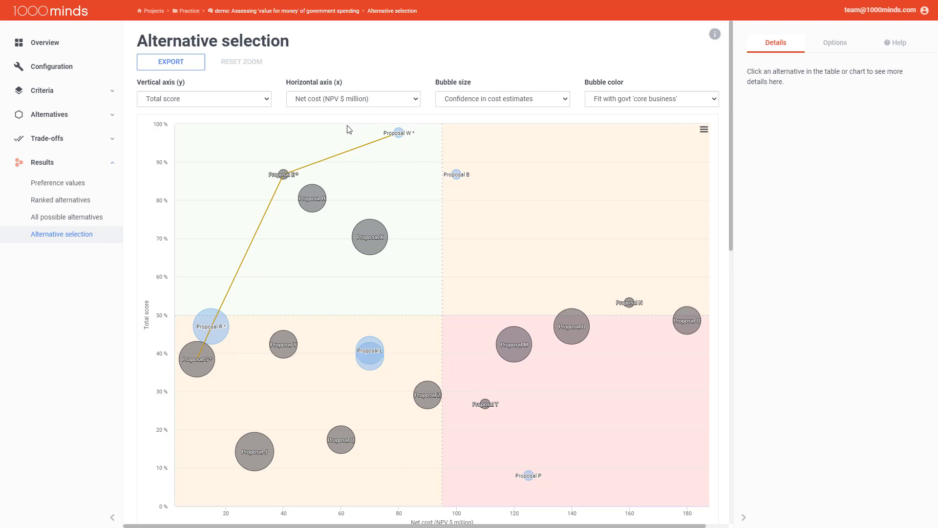
pyautogui.moveTo(281, 177)
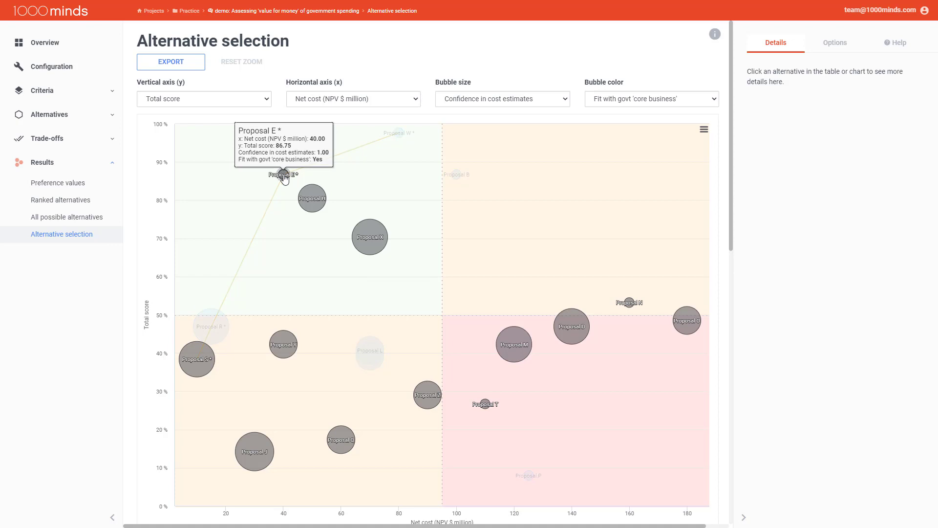
pyautogui.moveTo(357, 133)
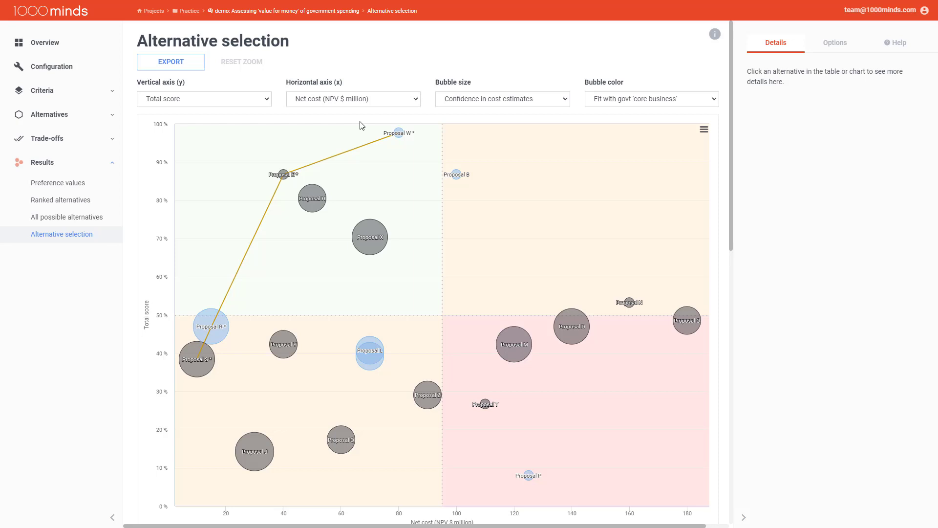
pyautogui.moveTo(91, 299)
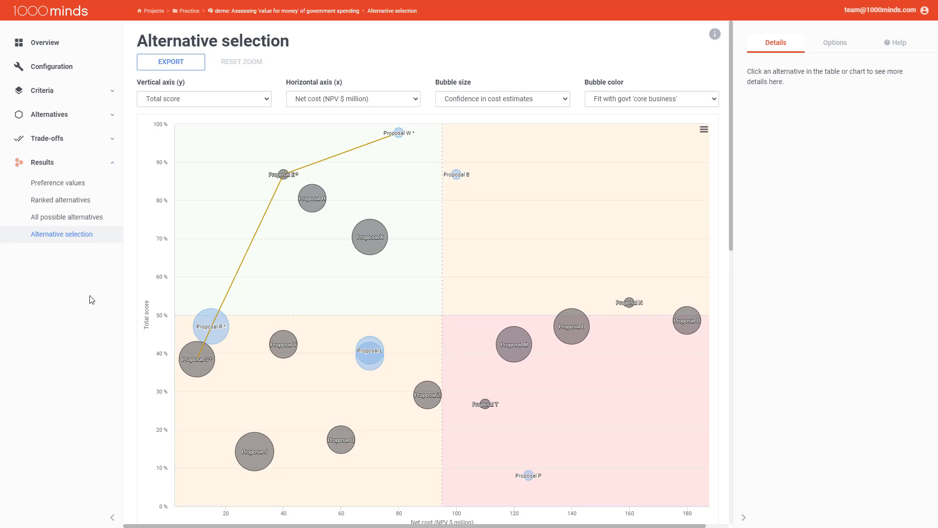
pyautogui.moveTo(262, 192)
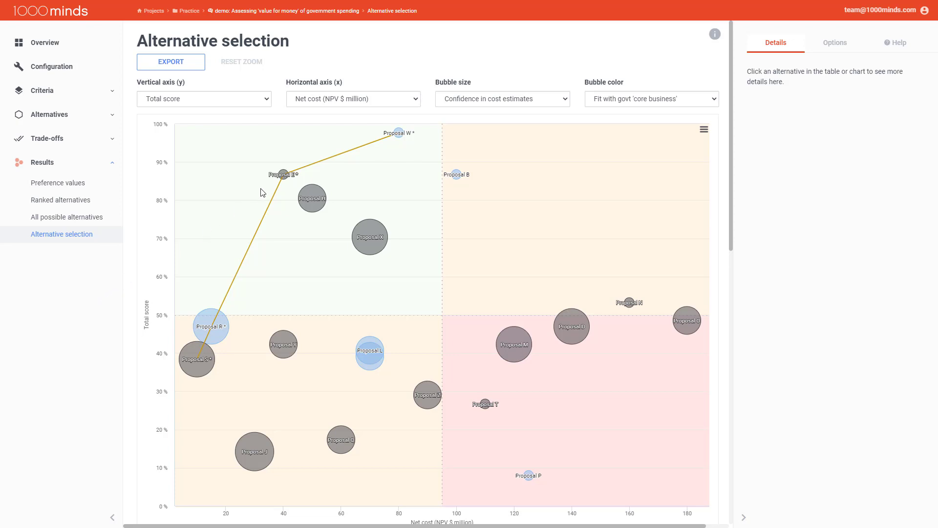
# Show Proposal E's details (net cost 40, score 86.7%, rank 2nd=) and bring the alternatives table into view
pyautogui.click(282, 173)
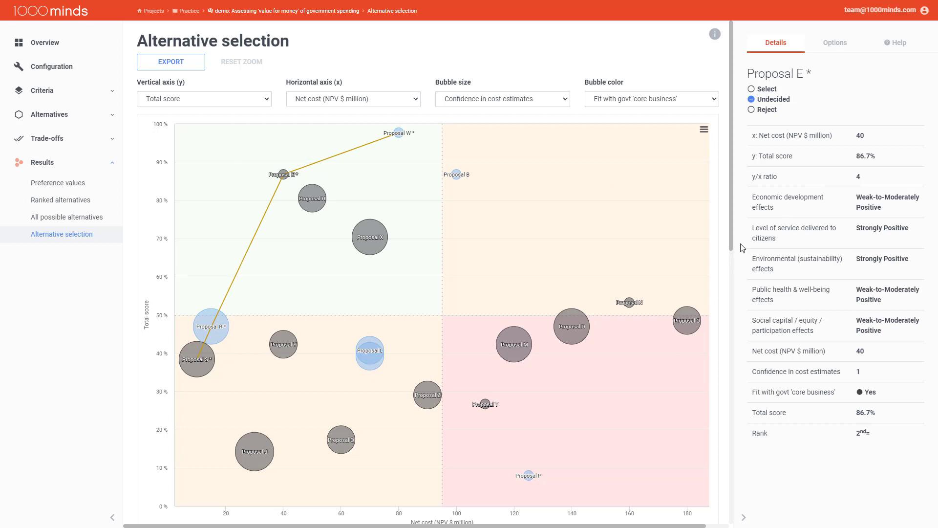
pyautogui.scroll(-3)
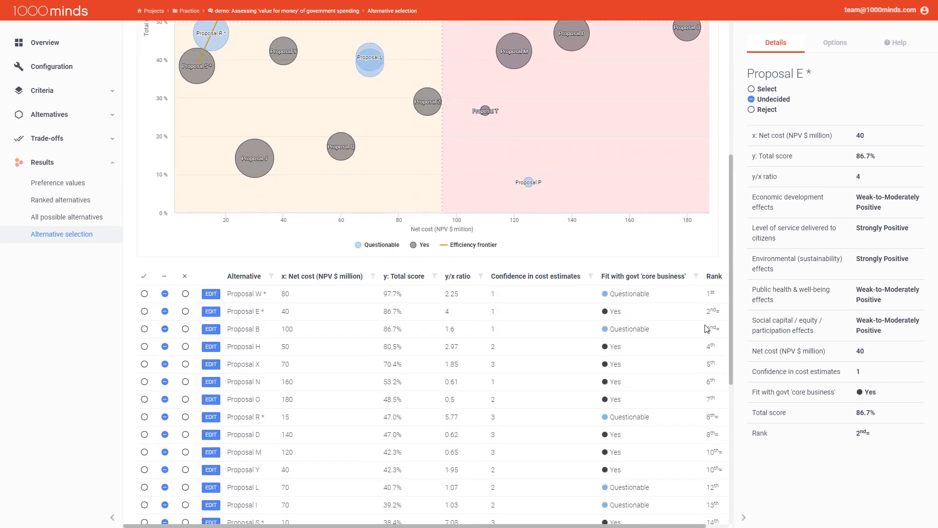
pyautogui.moveTo(451, 257)
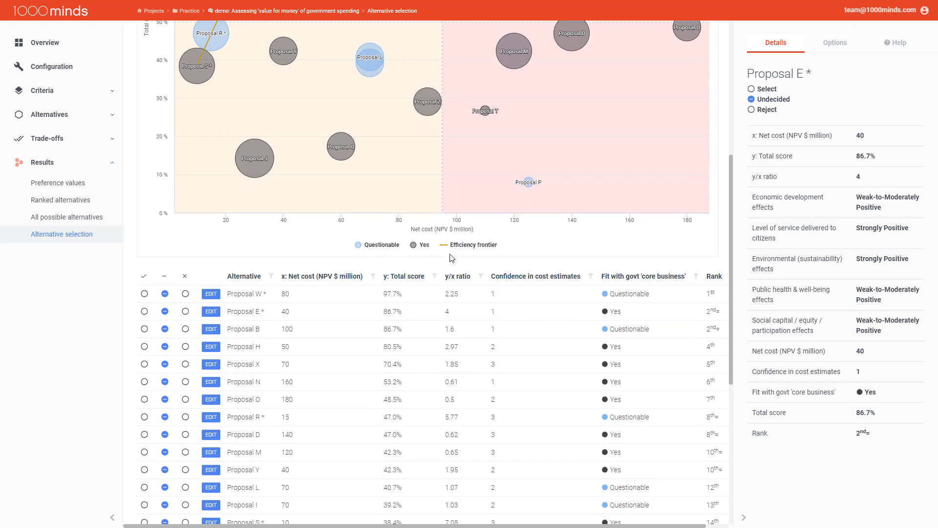
pyautogui.moveTo(479, 440)
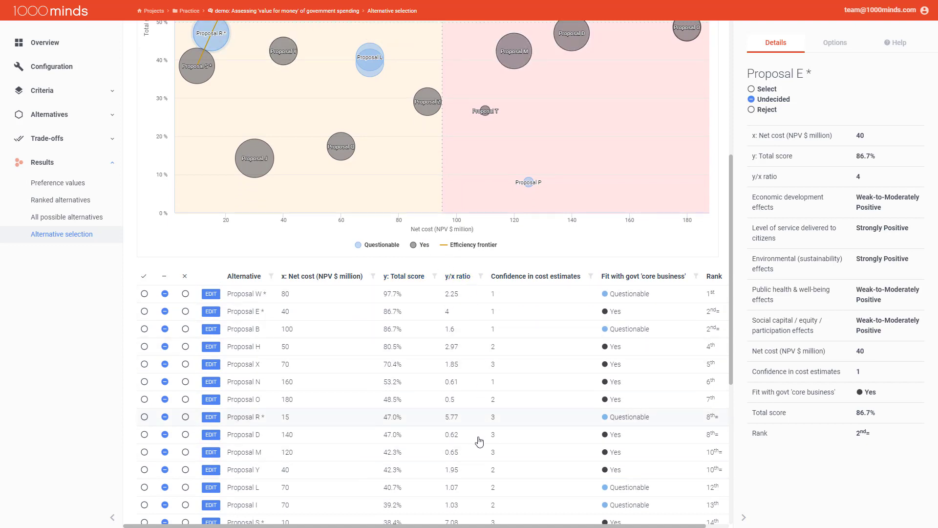
pyautogui.moveTo(458, 264)
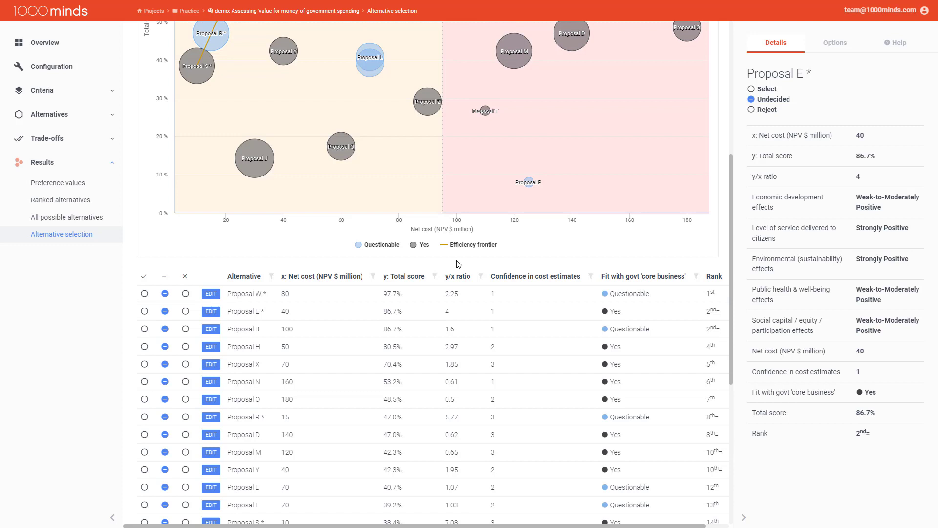
# Sort the alternatives table by y/x ratio, highest first, putting Proposal S (7.08) on top
pyautogui.click(457, 276)
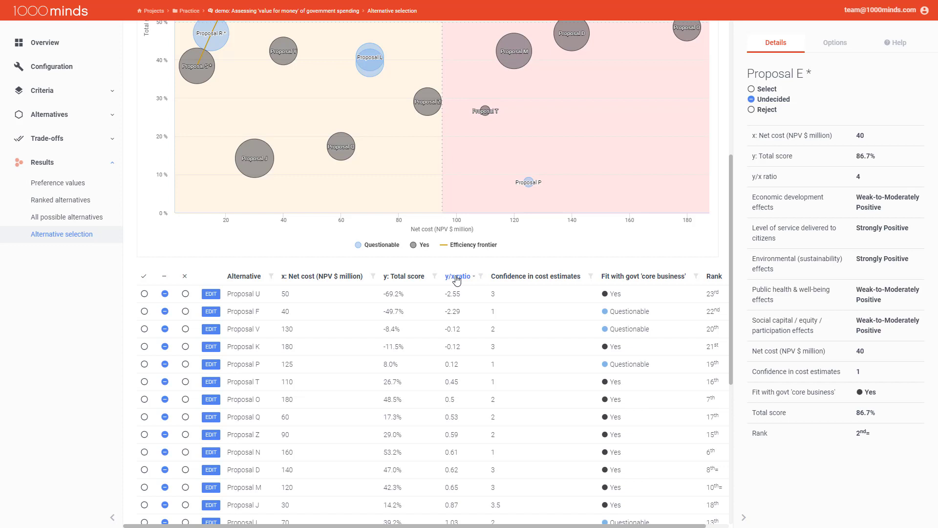
pyautogui.click(458, 276)
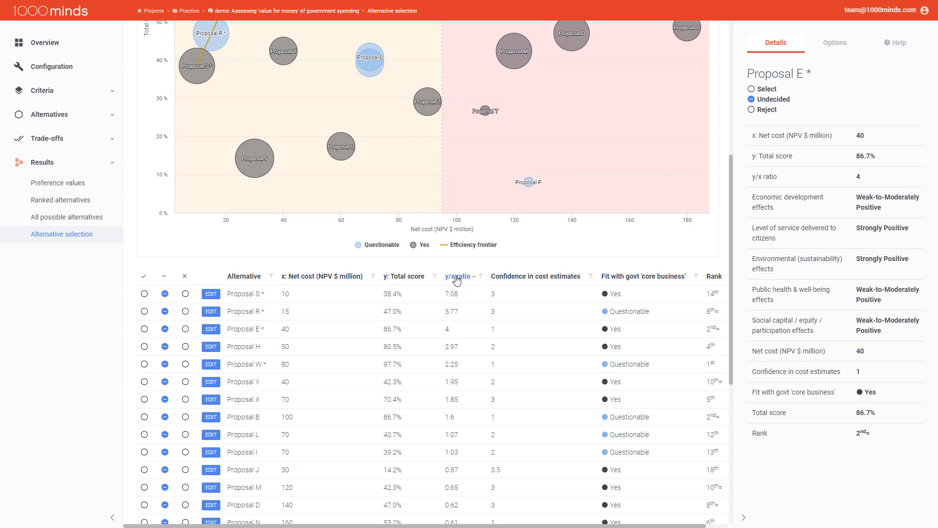
pyautogui.moveTo(484, 277)
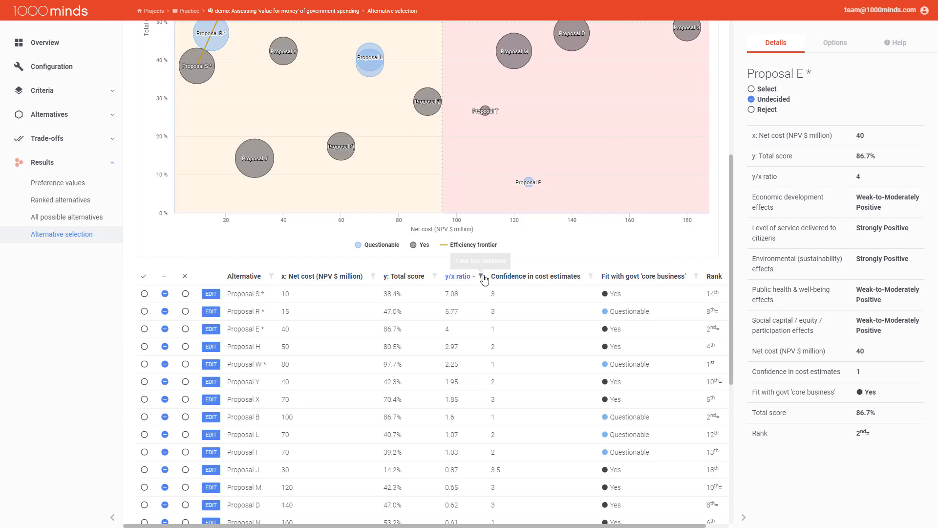
pyautogui.moveTo(483, 278)
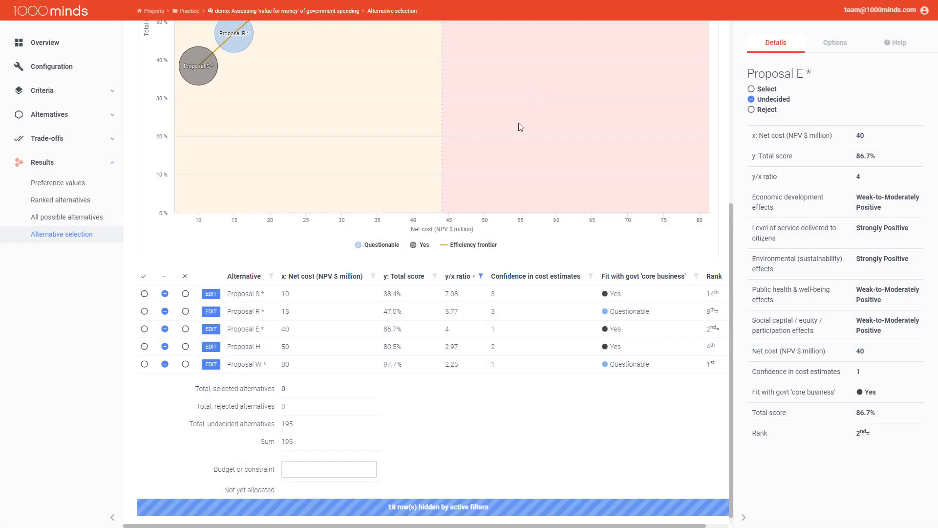
pyautogui.moveTo(538, 192)
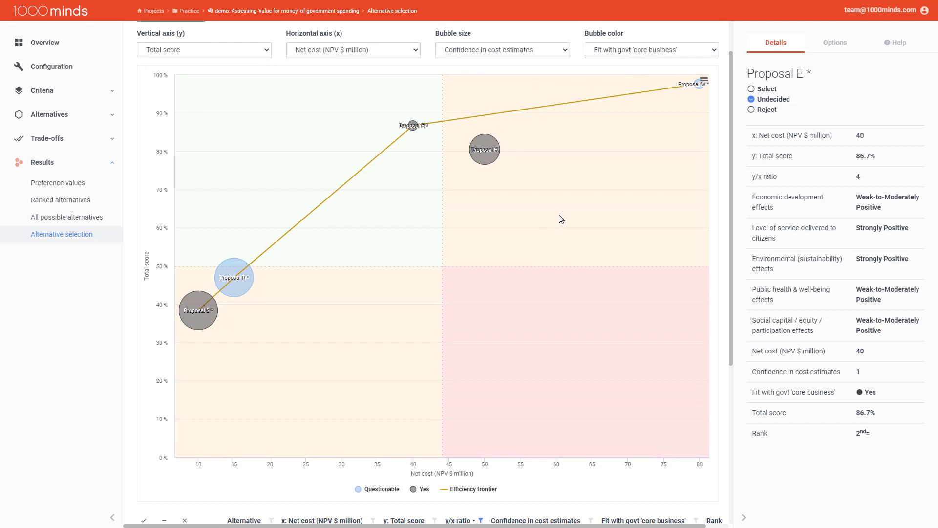
pyautogui.moveTo(567, 215)
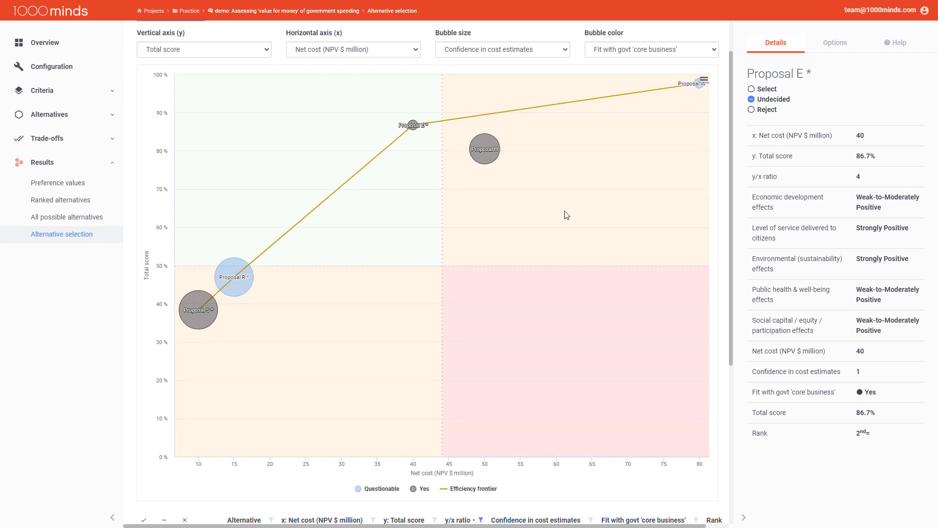
pyautogui.scroll(-3)
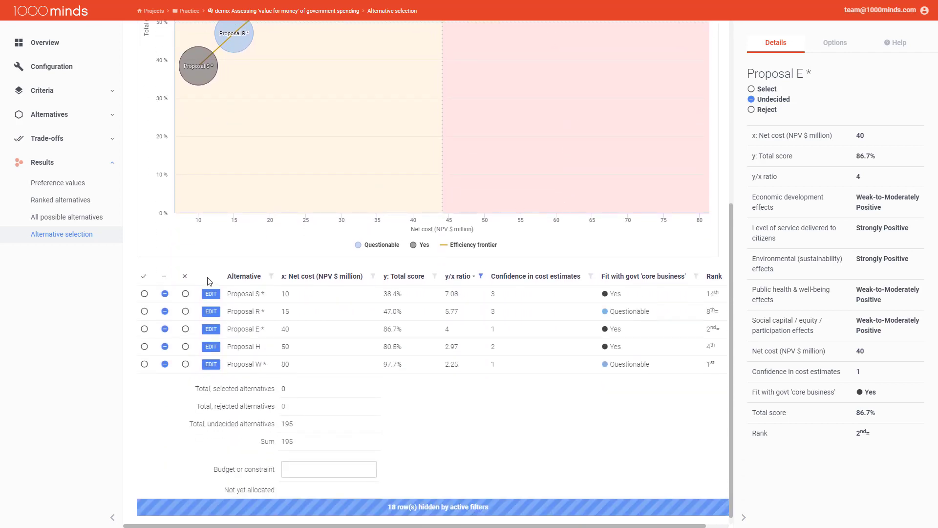
pyautogui.moveTo(287, 244)
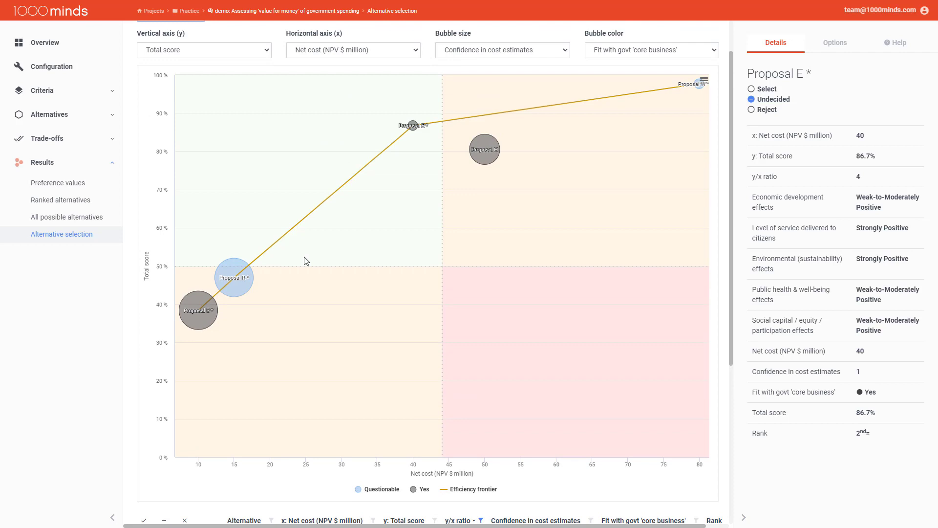
pyautogui.moveTo(304, 267)
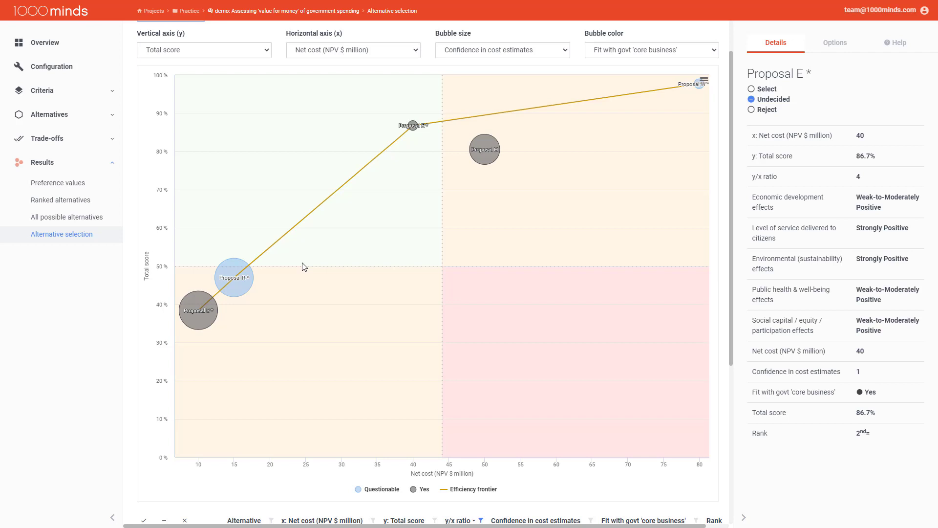
pyautogui.moveTo(198, 310)
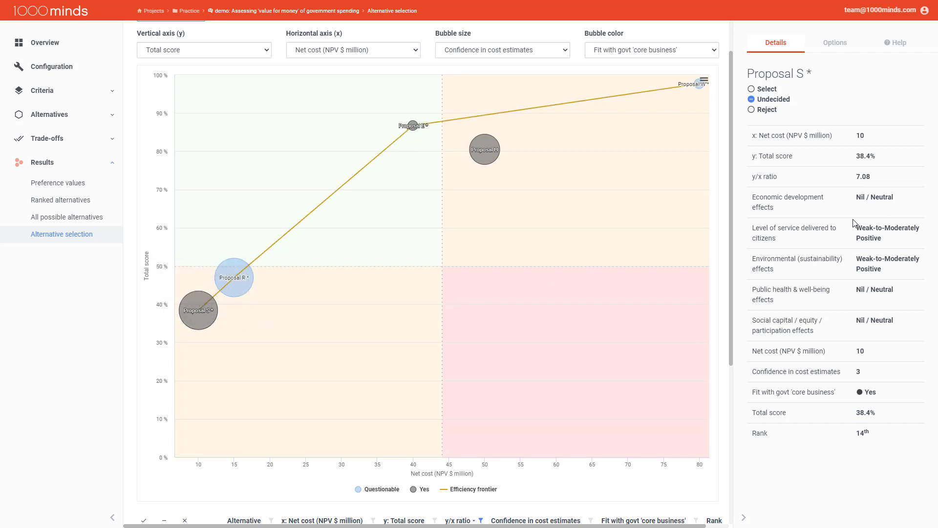
pyautogui.moveTo(857, 201)
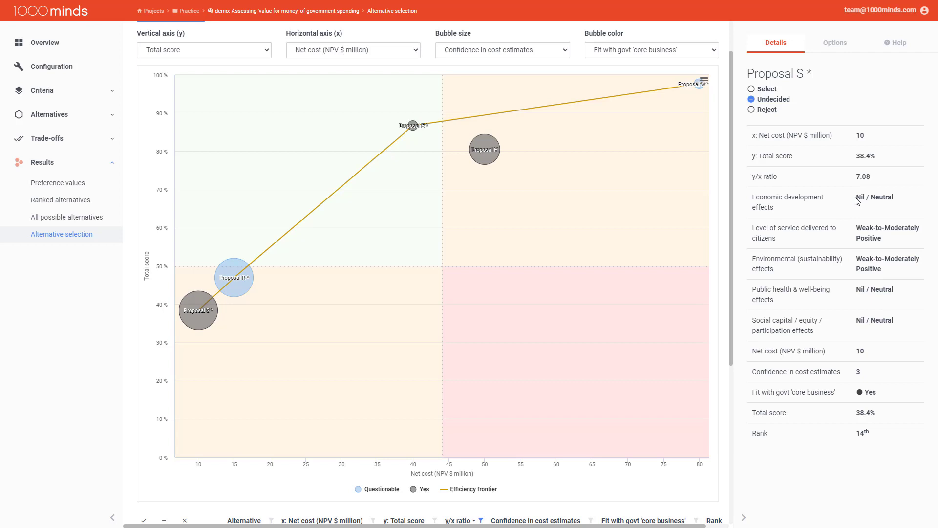
pyautogui.moveTo(840, 200)
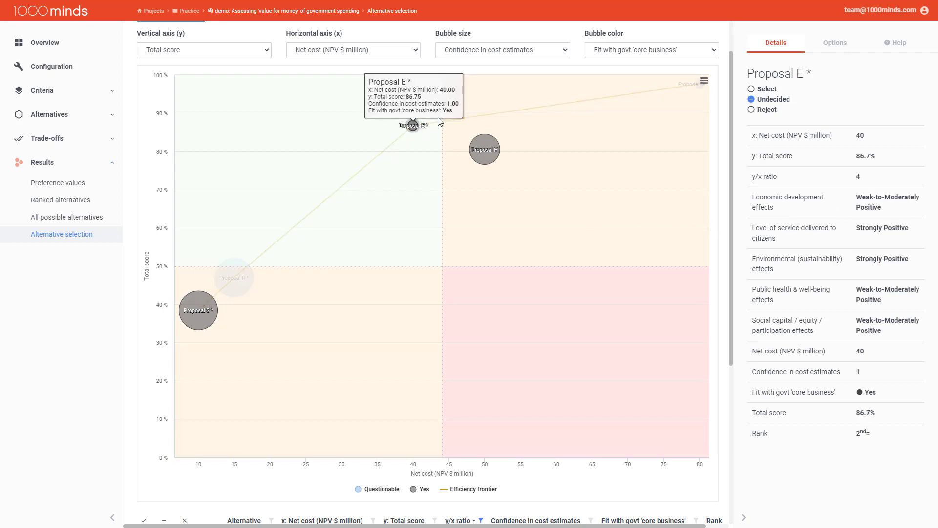
pyautogui.moveTo(844, 196)
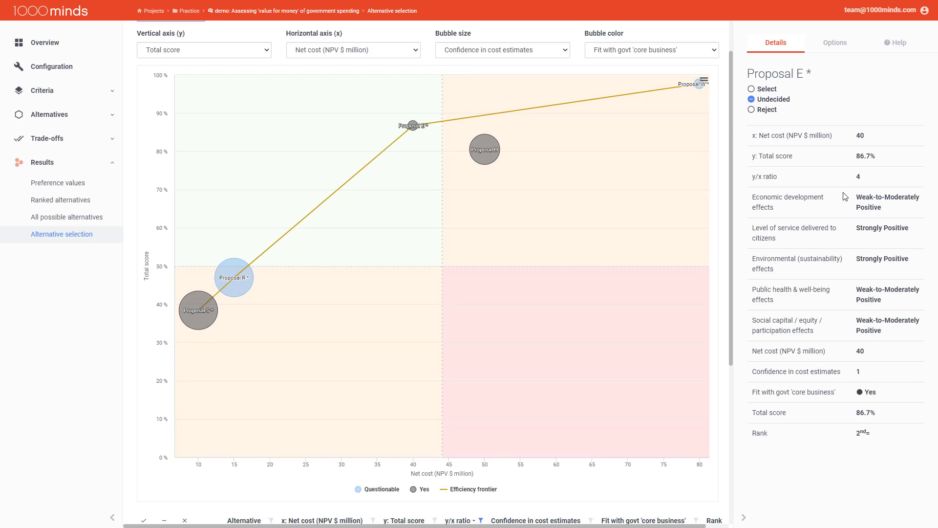
pyautogui.moveTo(637, 170)
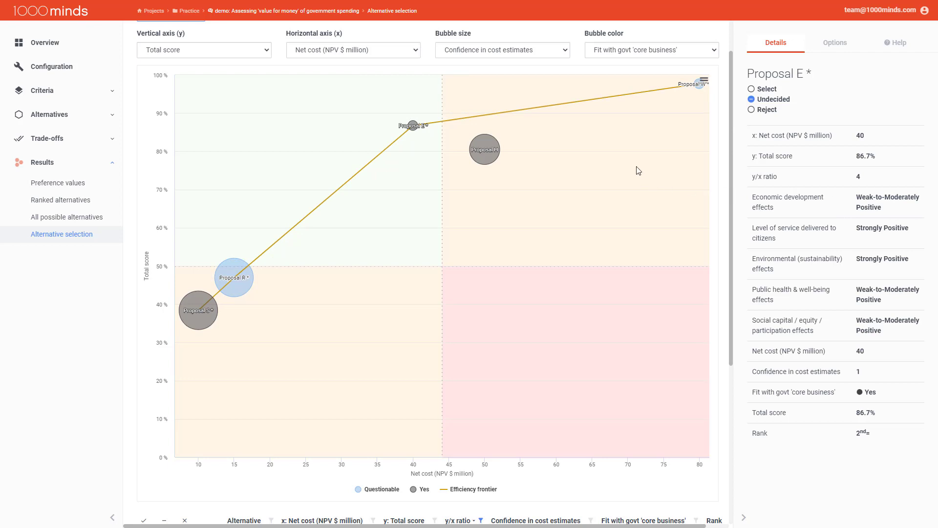
pyautogui.moveTo(616, 174)
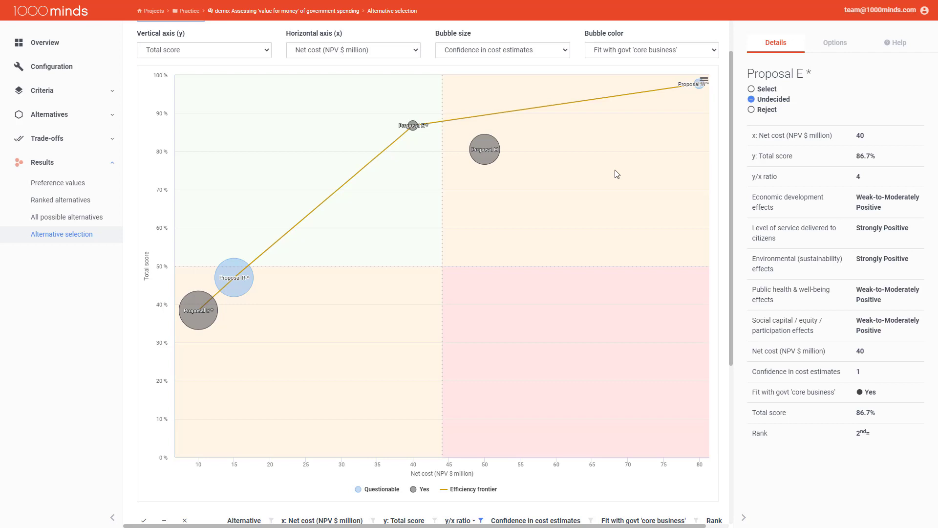
pyautogui.moveTo(575, 173)
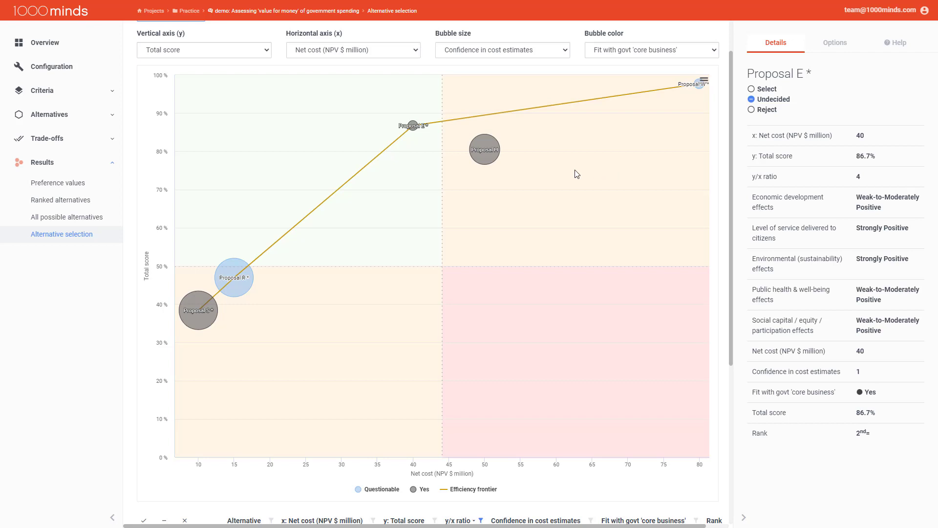
pyautogui.moveTo(741, 93)
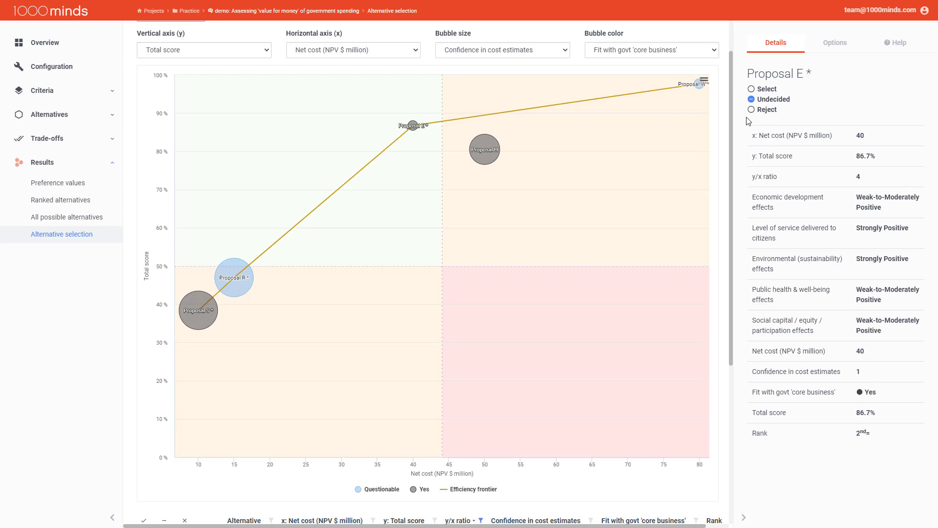
pyautogui.scroll(-3)
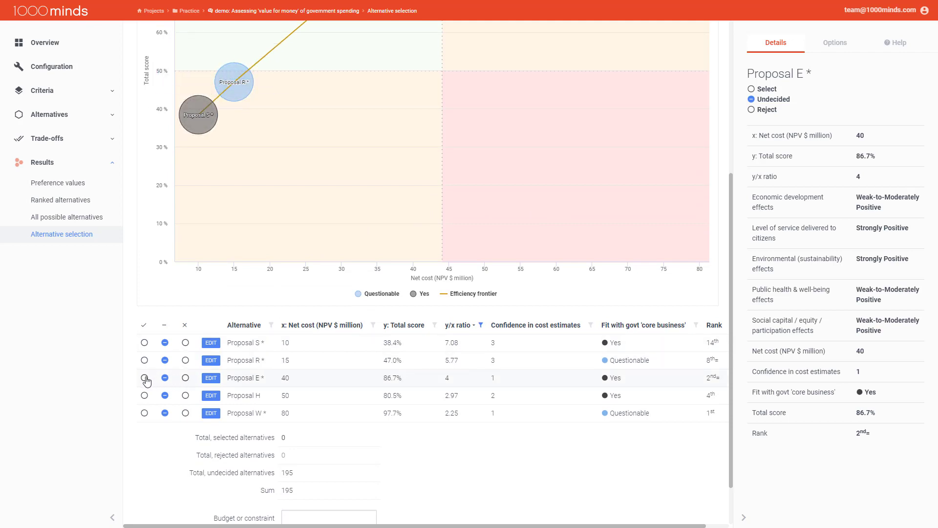
# Mark Proposal E as selected in its table row so it leaves the chart
pyautogui.click(144, 377)
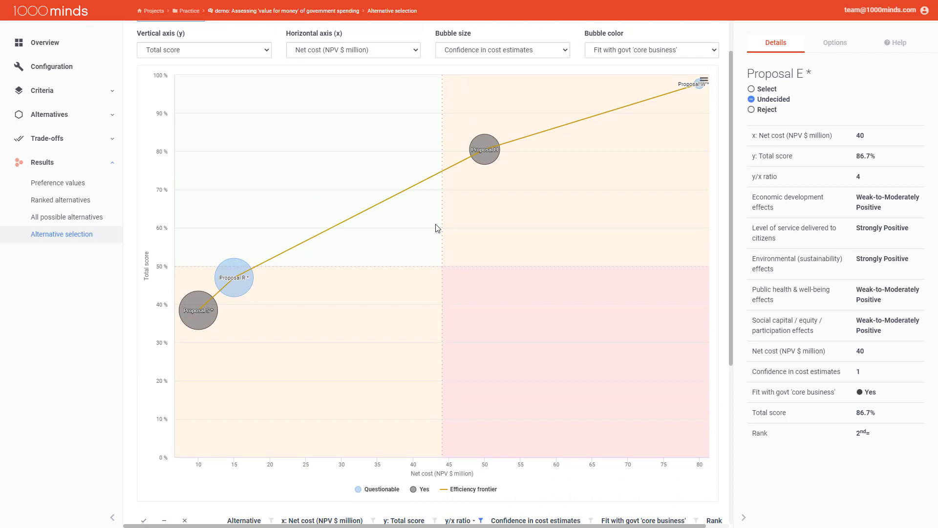
pyautogui.moveTo(788, 60)
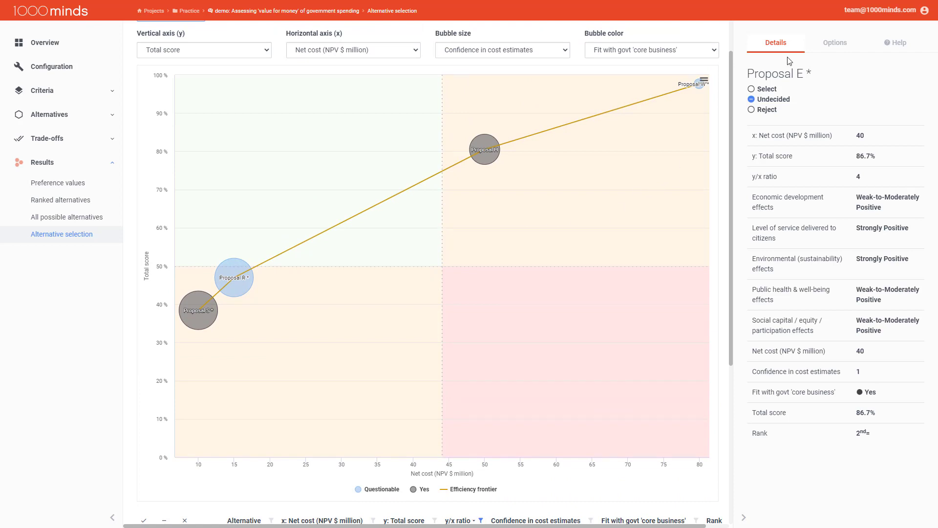
# In chart Options, also show Selected and Rejected alternatives in the chart
pyautogui.click(833, 42)
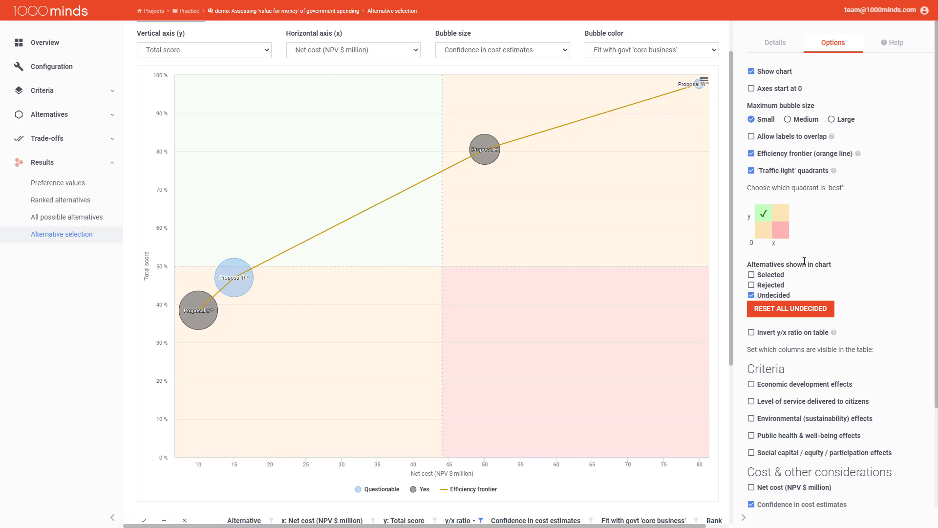
pyautogui.moveTo(811, 255)
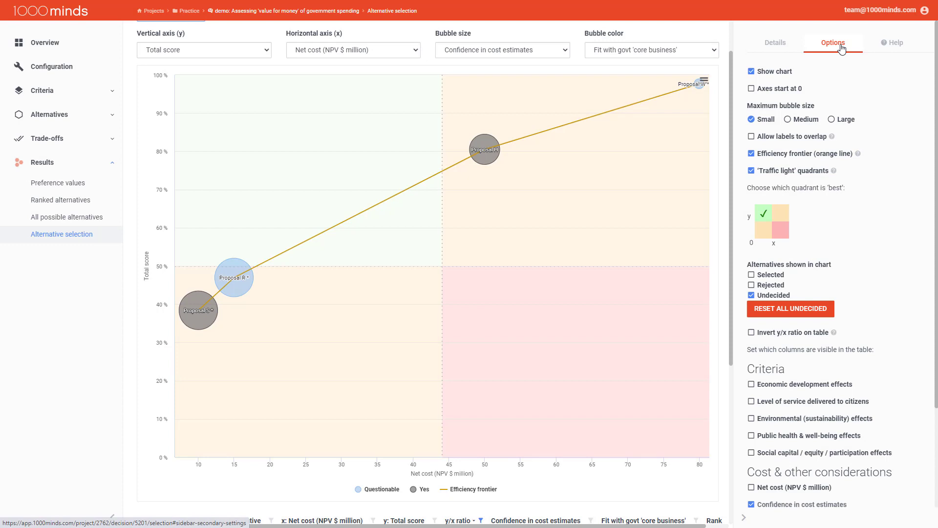
pyautogui.moveTo(794, 282)
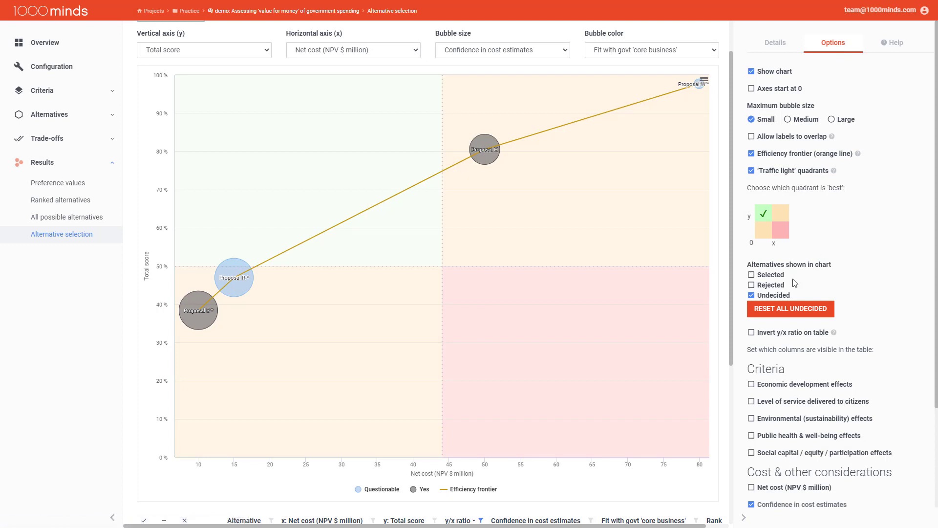
pyautogui.click(751, 275)
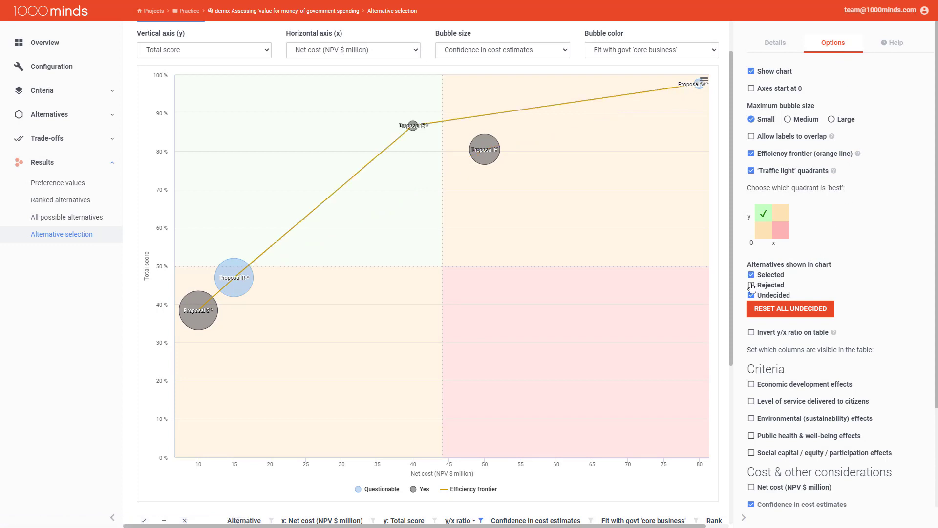
pyautogui.click(751, 285)
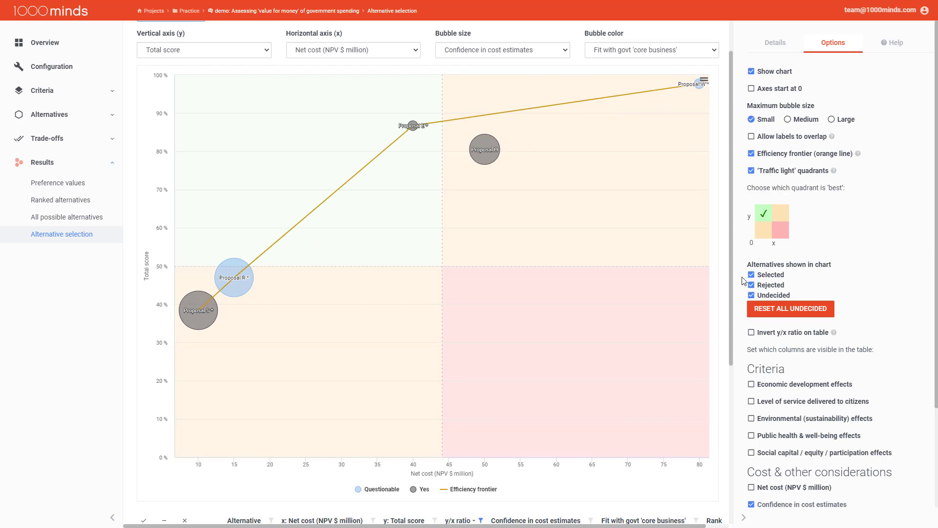
pyautogui.moveTo(592, 261)
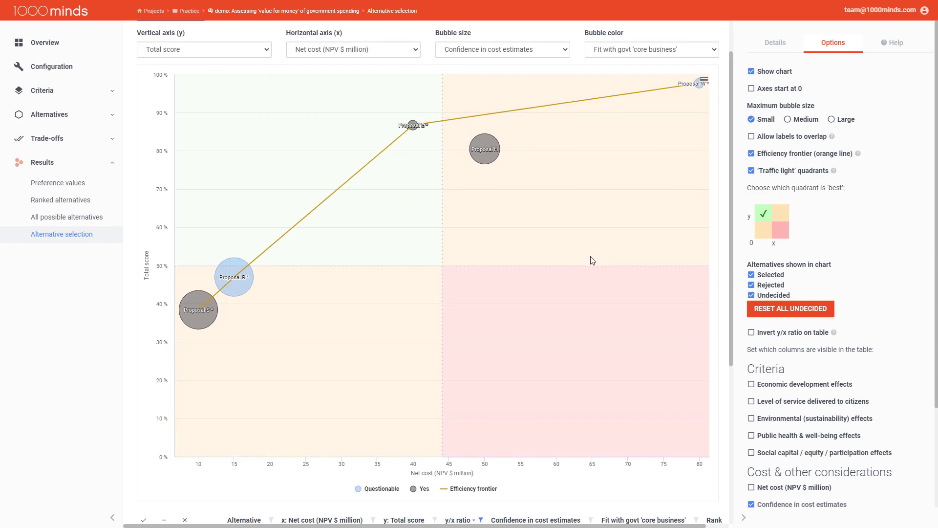
pyautogui.scroll(-3)
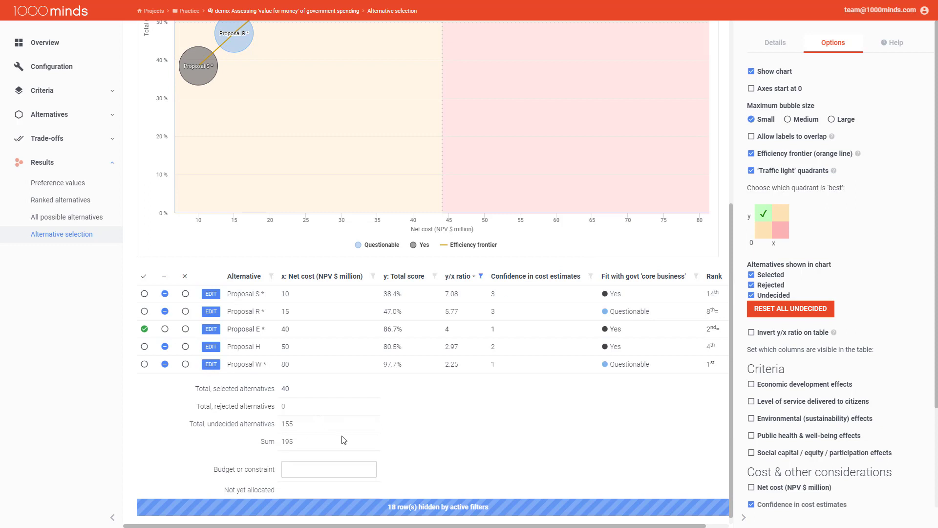
pyautogui.moveTo(345, 274)
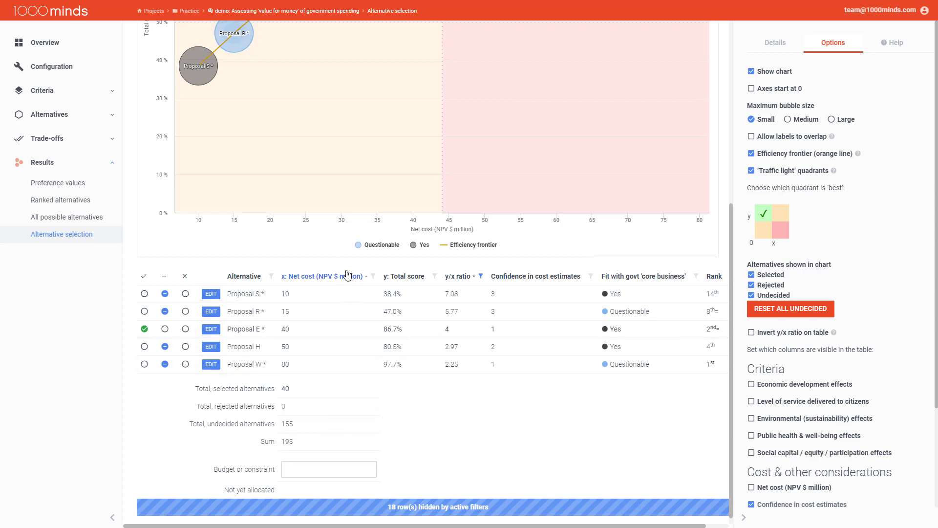
pyautogui.moveTo(347, 277)
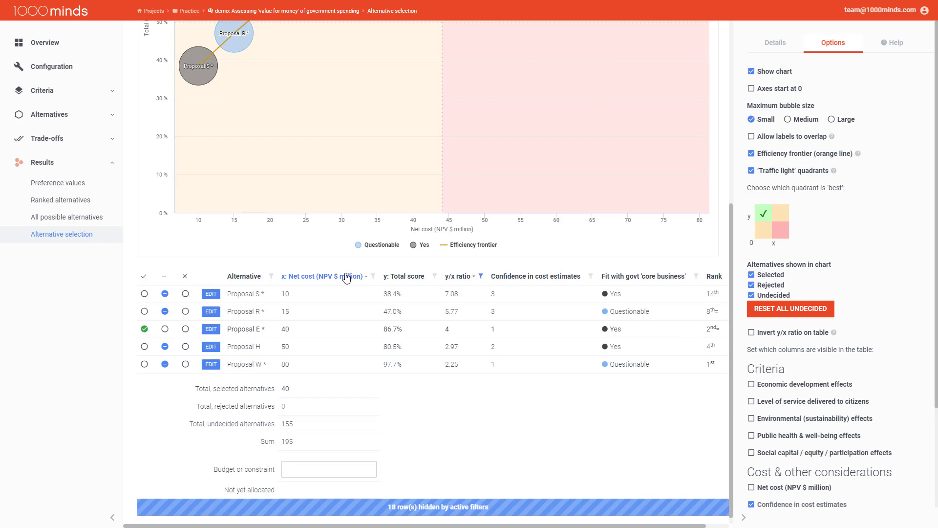
pyautogui.moveTo(273, 382)
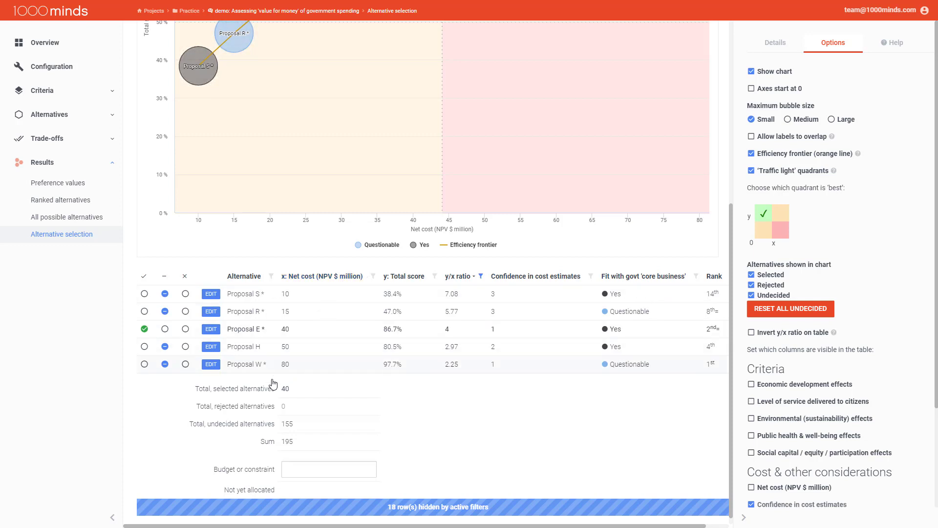
pyautogui.moveTo(255, 407)
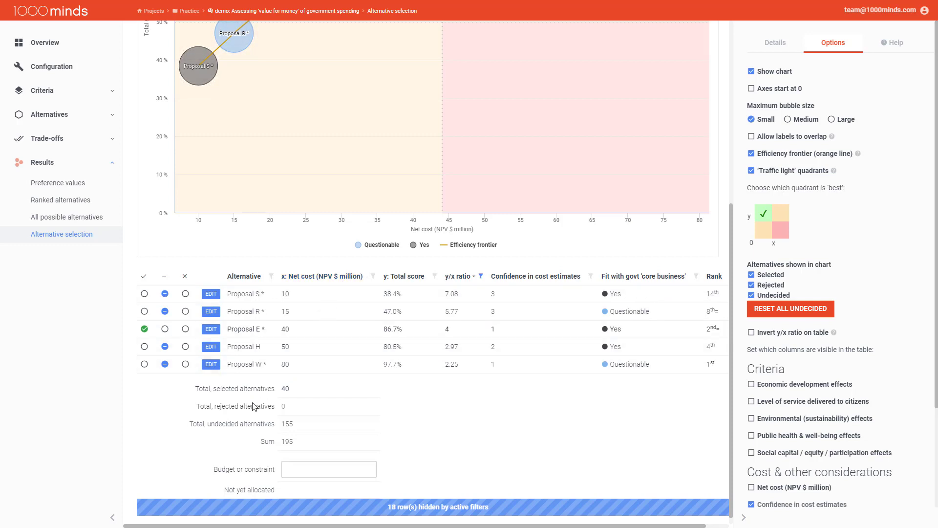
pyautogui.moveTo(245, 432)
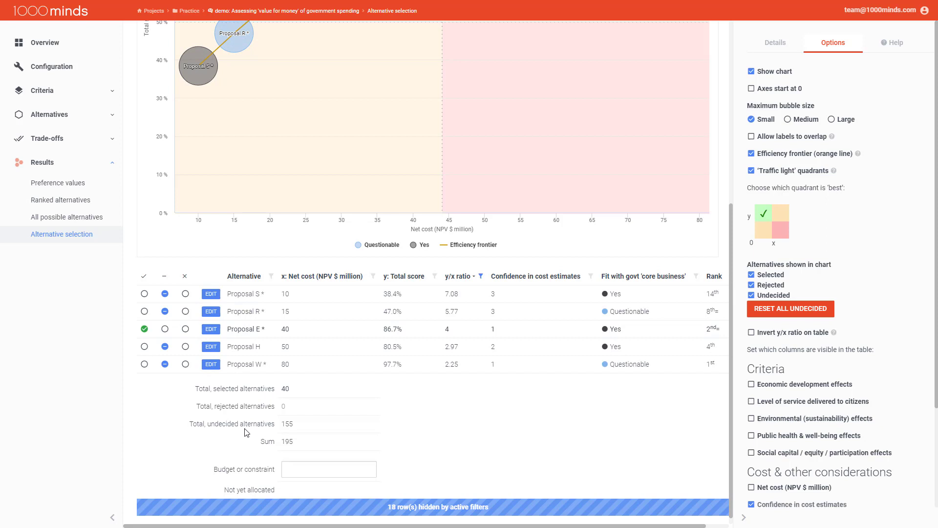
pyautogui.moveTo(256, 440)
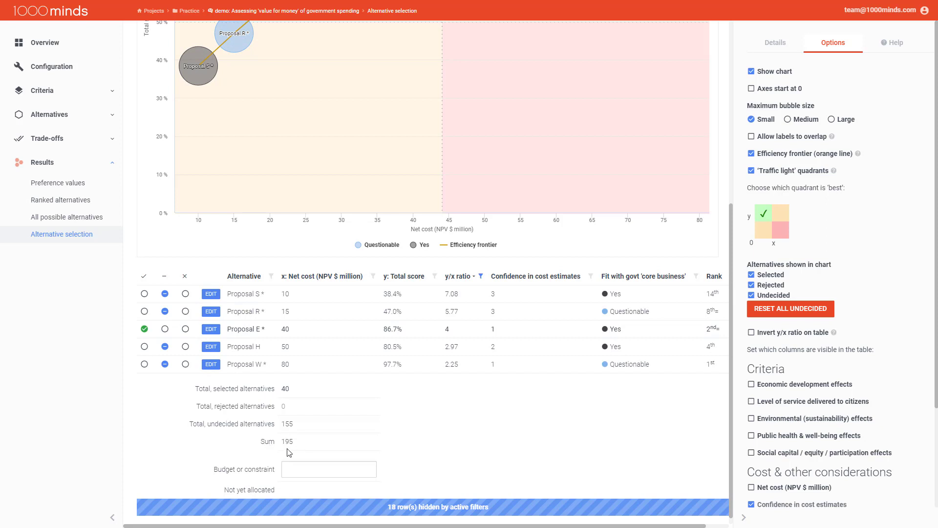
pyautogui.moveTo(264, 446)
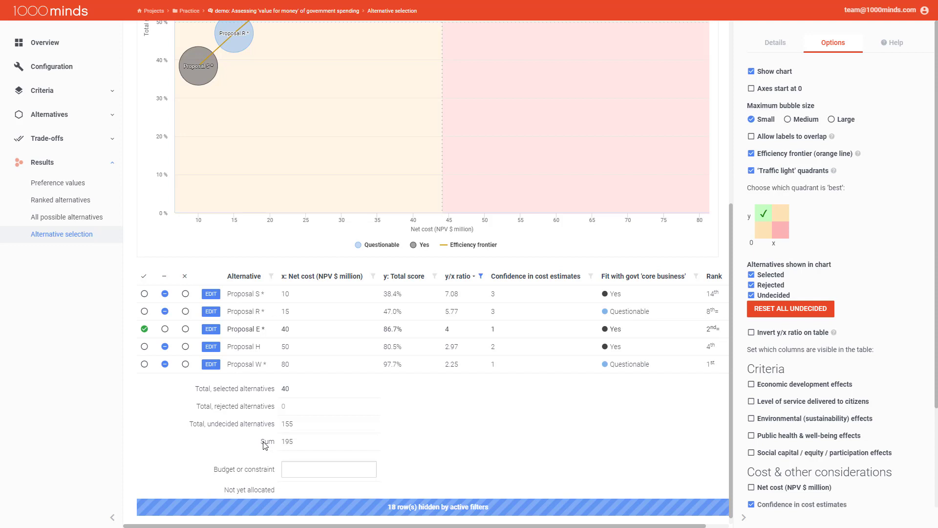
pyautogui.moveTo(325, 435)
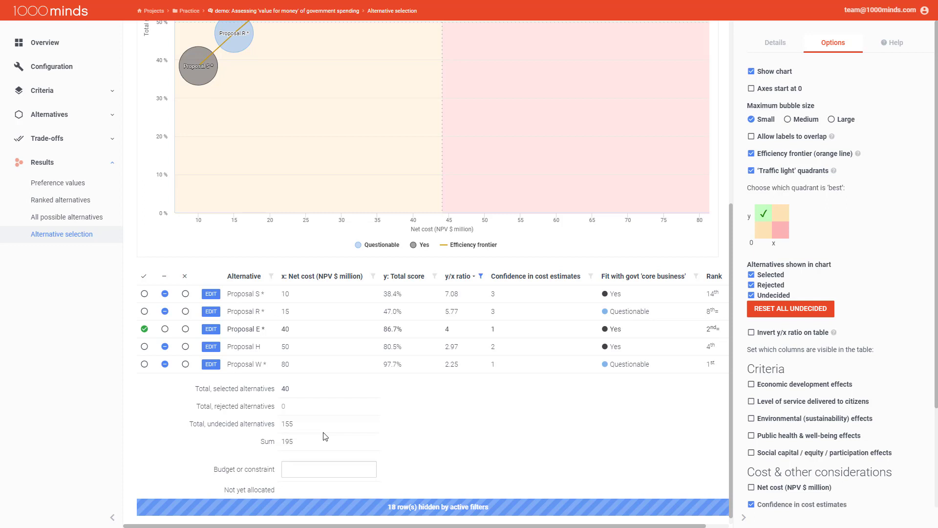
pyautogui.moveTo(335, 431)
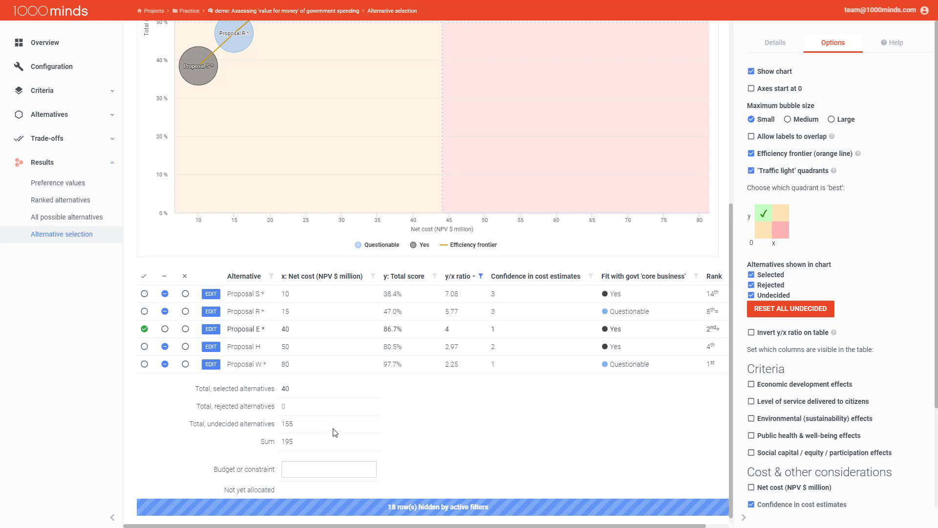
pyautogui.moveTo(483, 319)
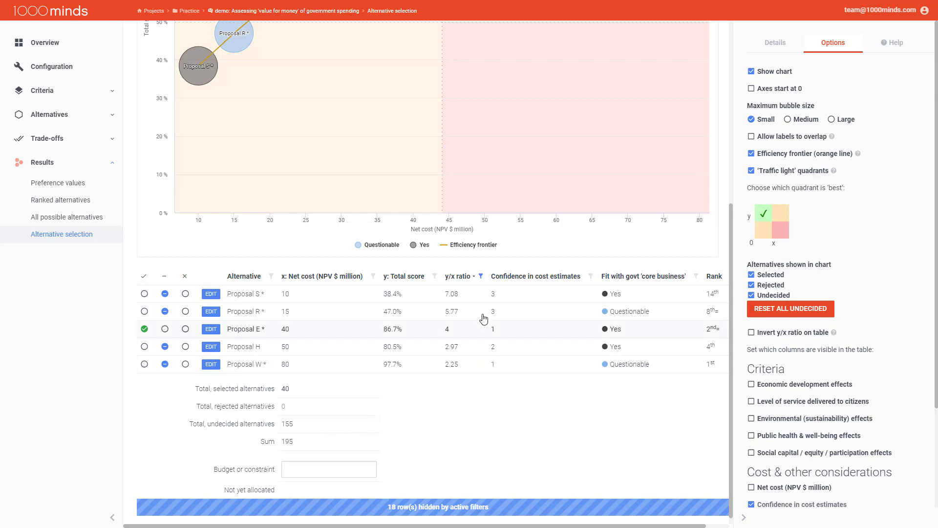
pyautogui.moveTo(481, 276)
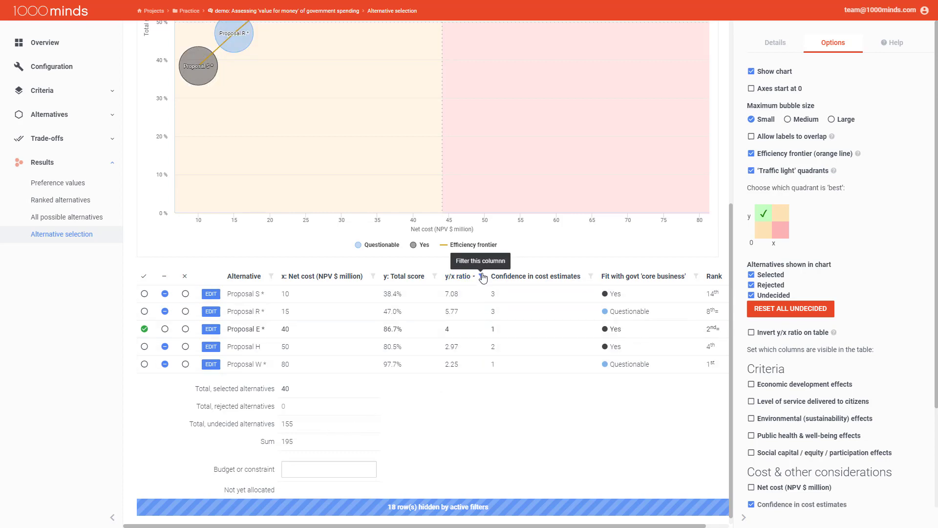
pyautogui.moveTo(786, 373)
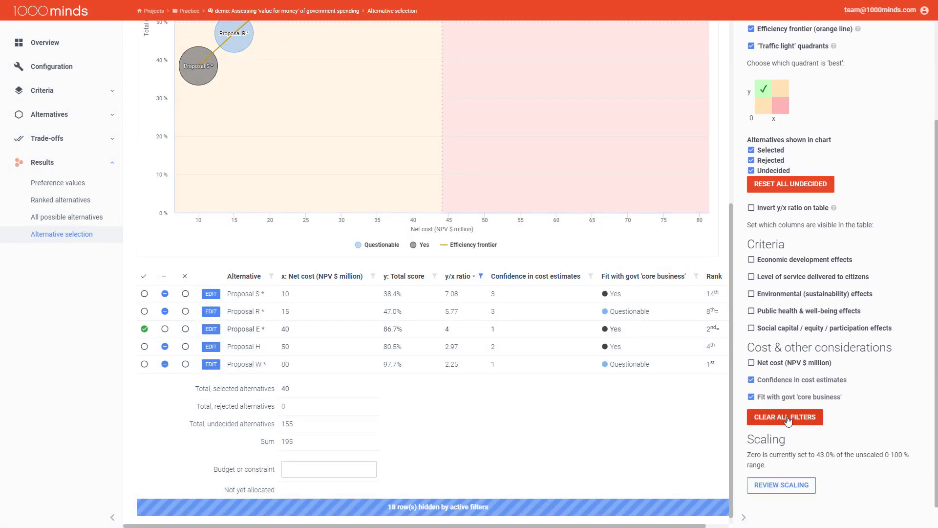
# Clear all table filters from the Options panel
pyautogui.click(785, 417)
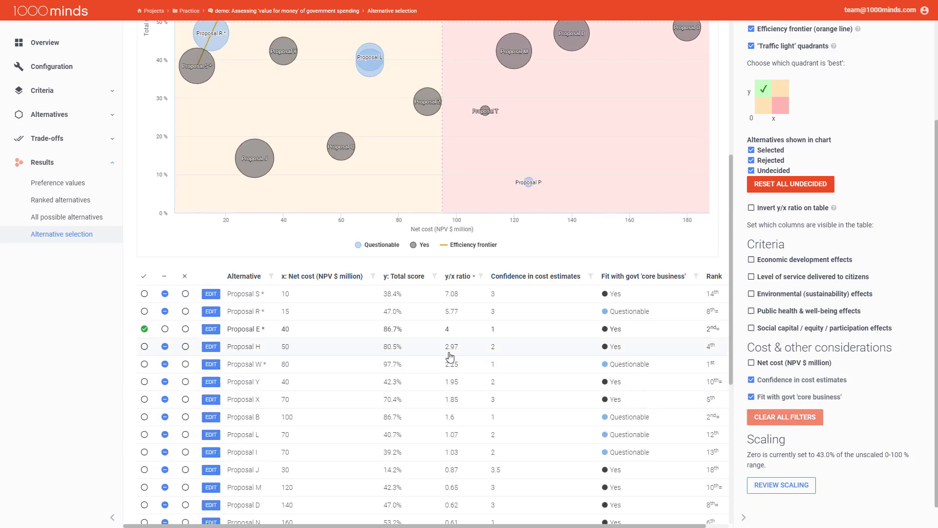
# Enter a budget or constraint of 100, leaving 60.00 not yet allocated
pyautogui.scroll(-3)
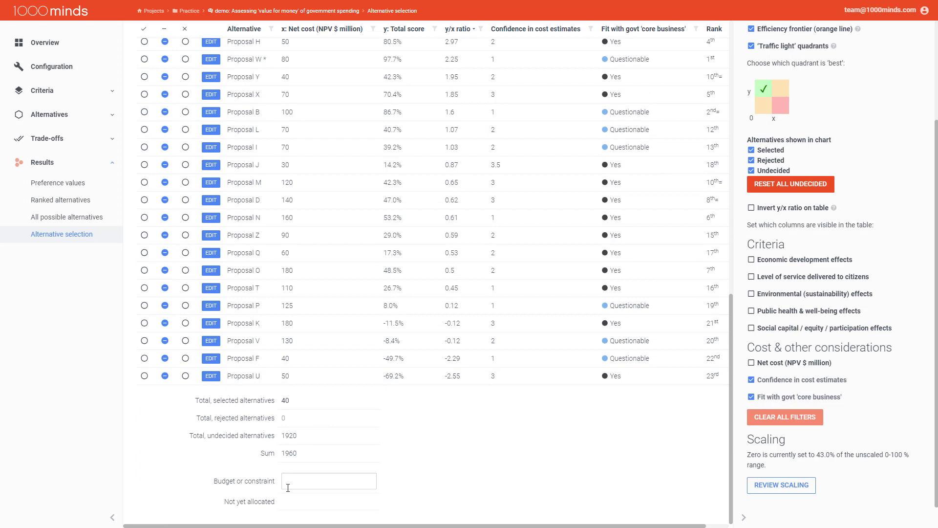
pyautogui.write('100')
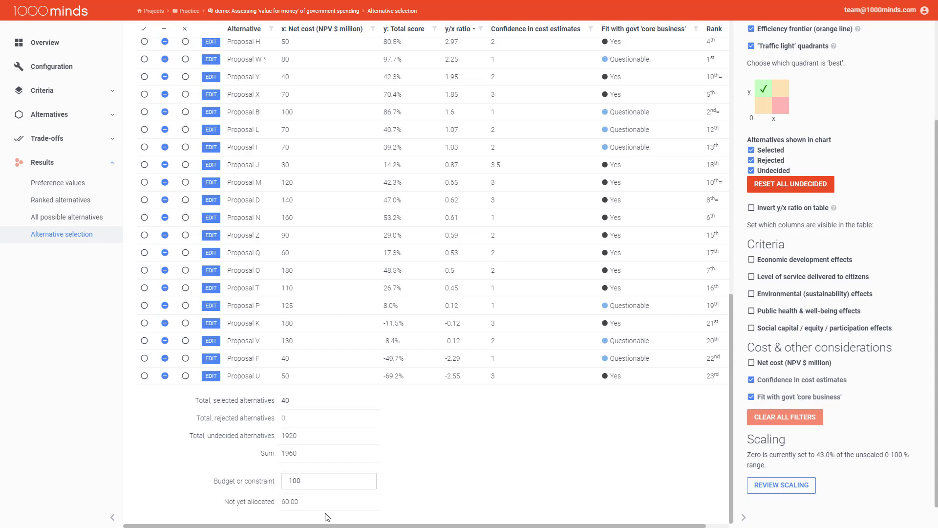
pyautogui.moveTo(433, 486)
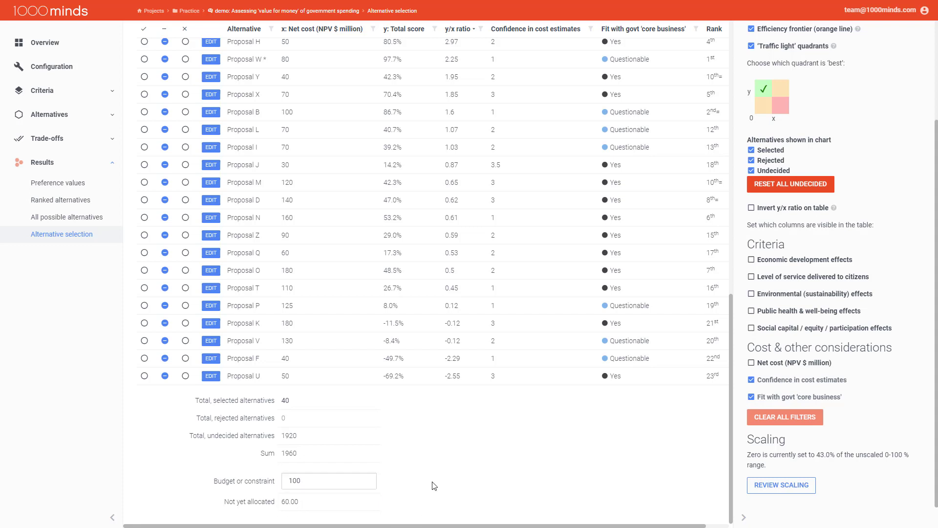